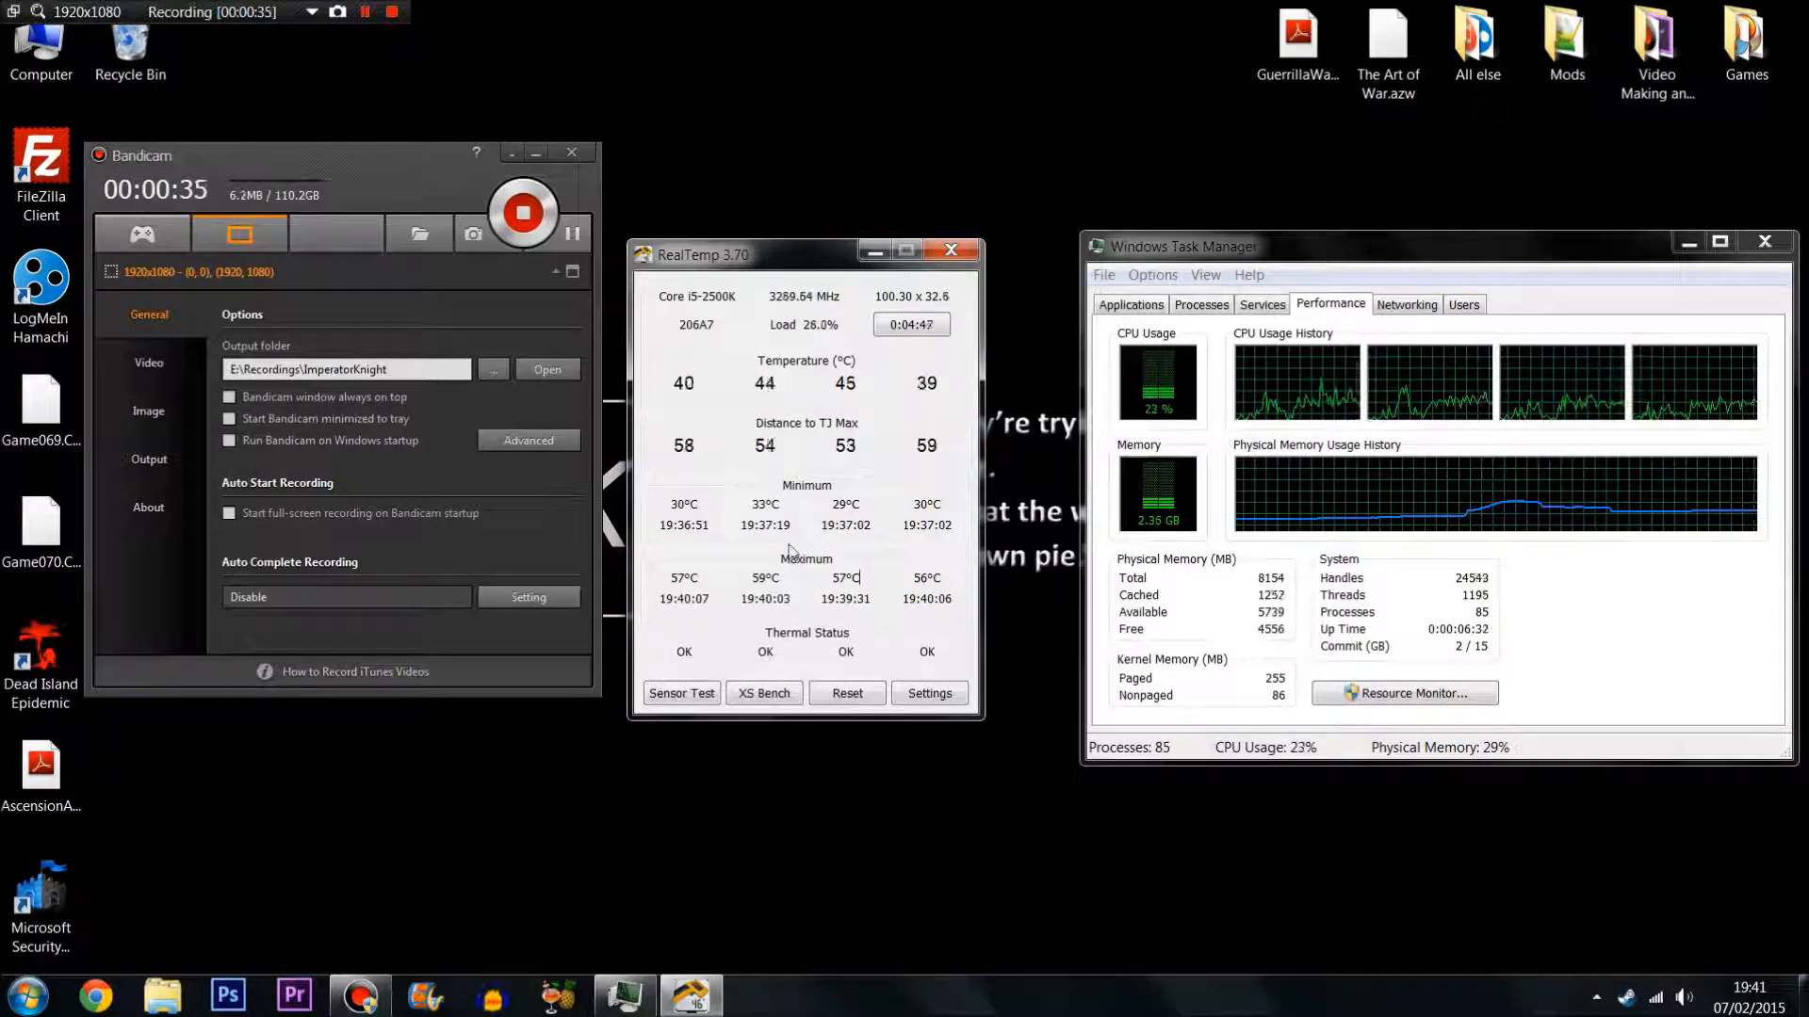
Nudge the RealTemp window rightward so it sits beside Windows Task Manager.
left_click_drag(807, 252, 873, 246)
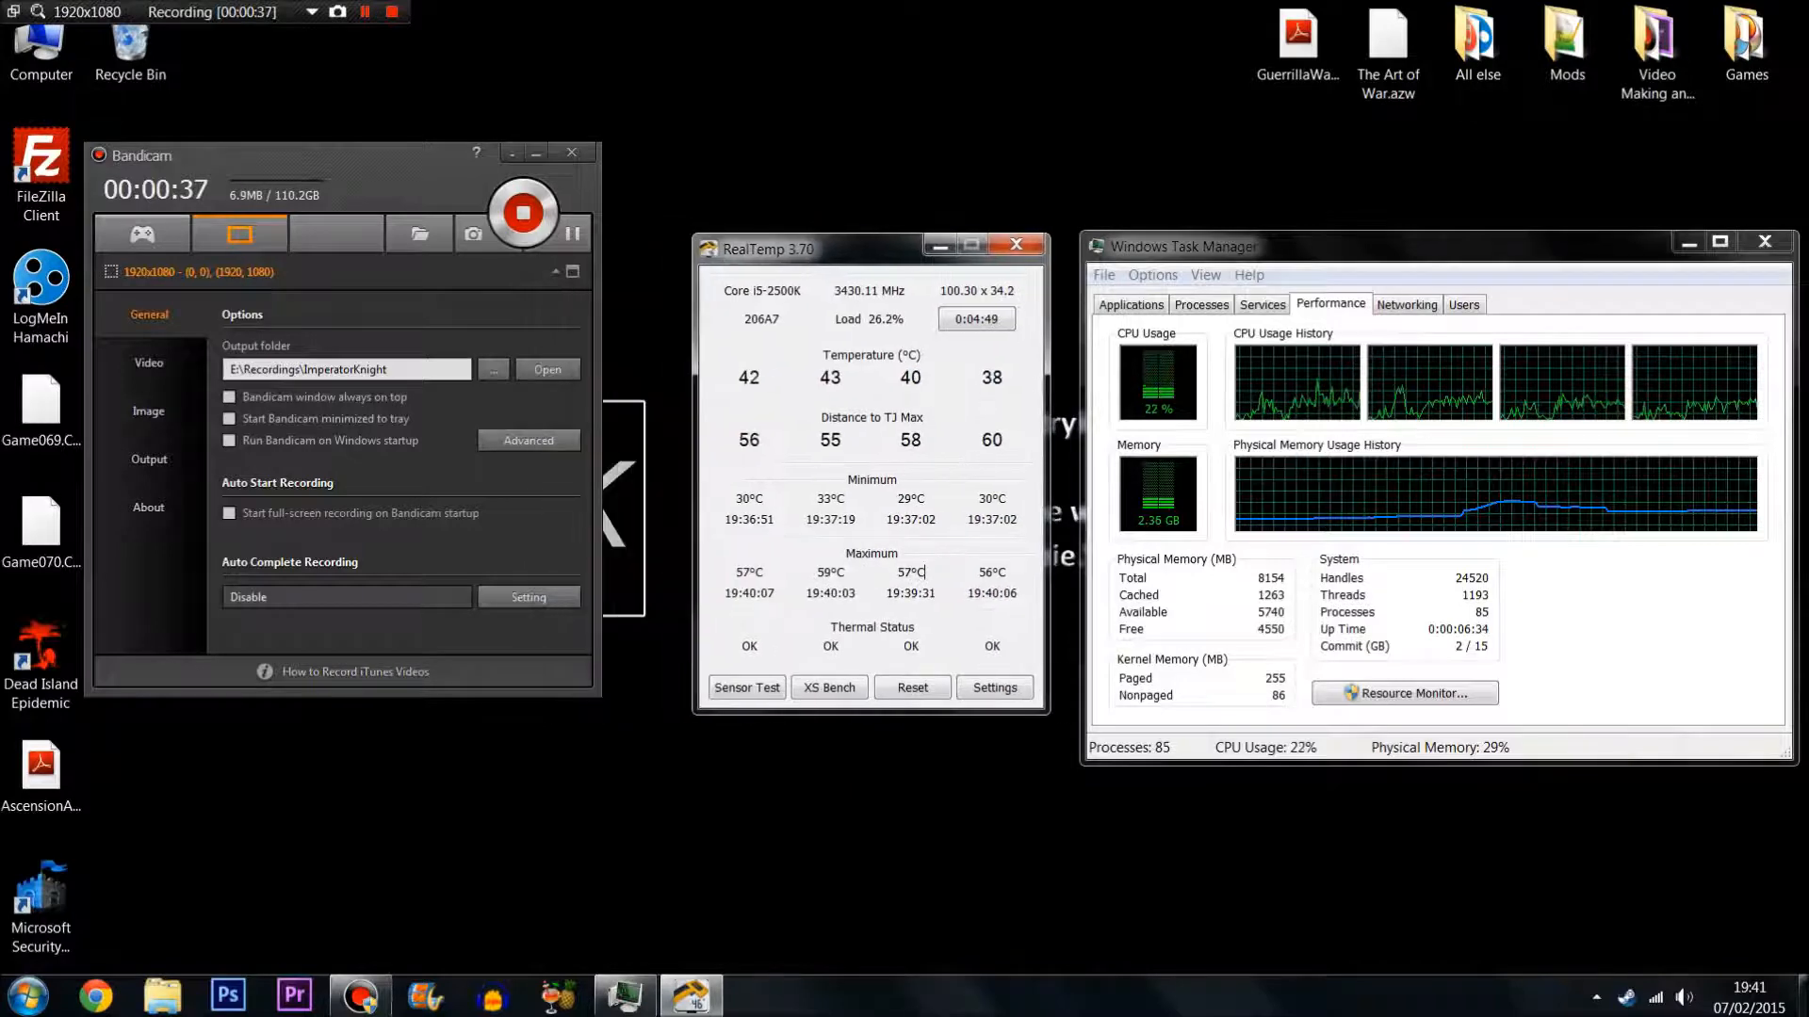